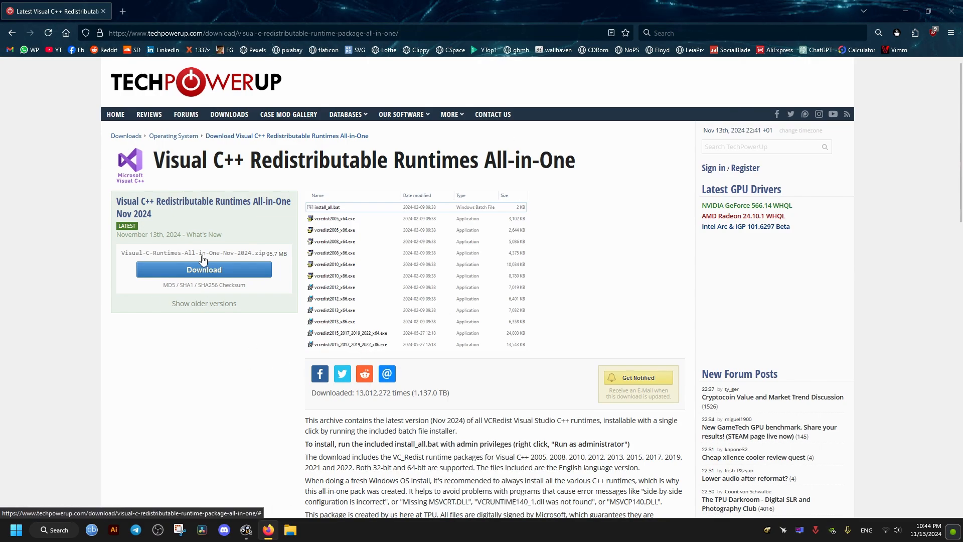
Step: Download the Visual C++ Redistributable Runtimes All-in-One zip from TechPowerUp's UK server
{"action": "left_click", "coordinate": [203, 269]}
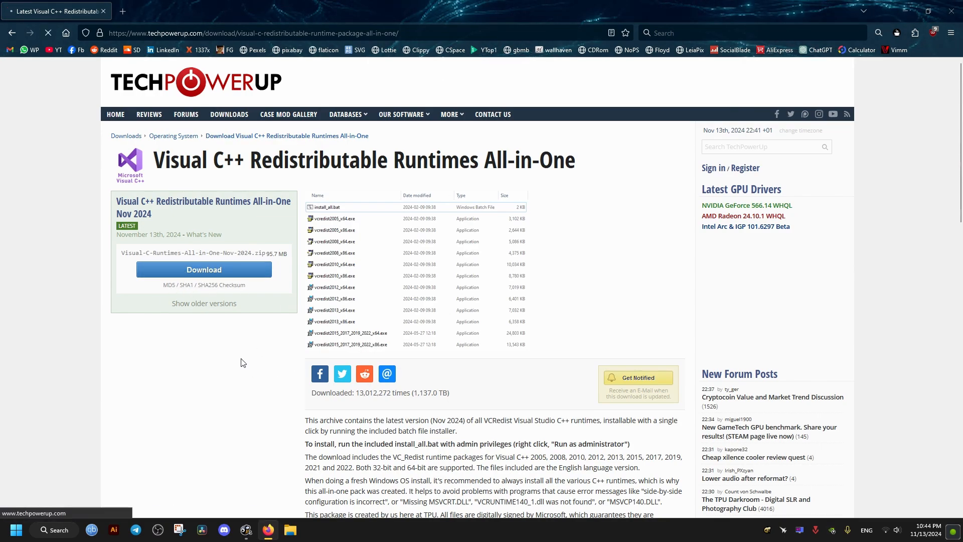
{"action": "left_click", "coordinate": [203, 269]}
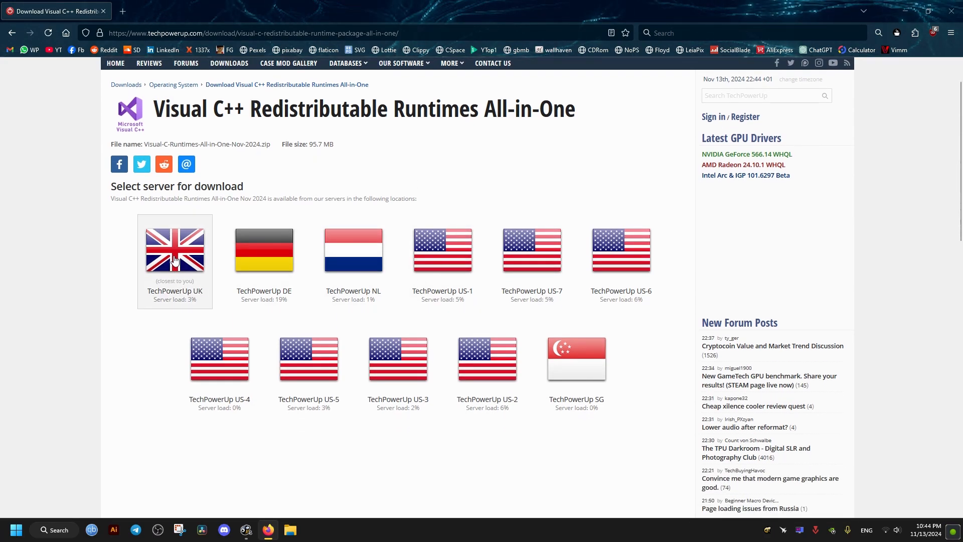
{"action": "left_click", "coordinate": [174, 249]}
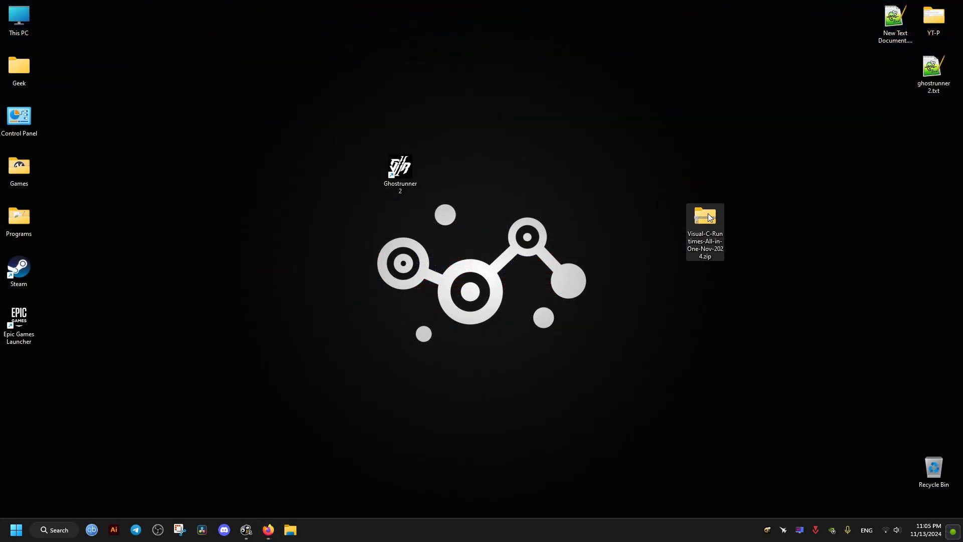
Step: Extract the runtimes zip into the Visual-C-Runtimes-All-in-One-Nov-2024 desktop folder and show its files
{"action": "double_click", "coordinate": [704, 216]}
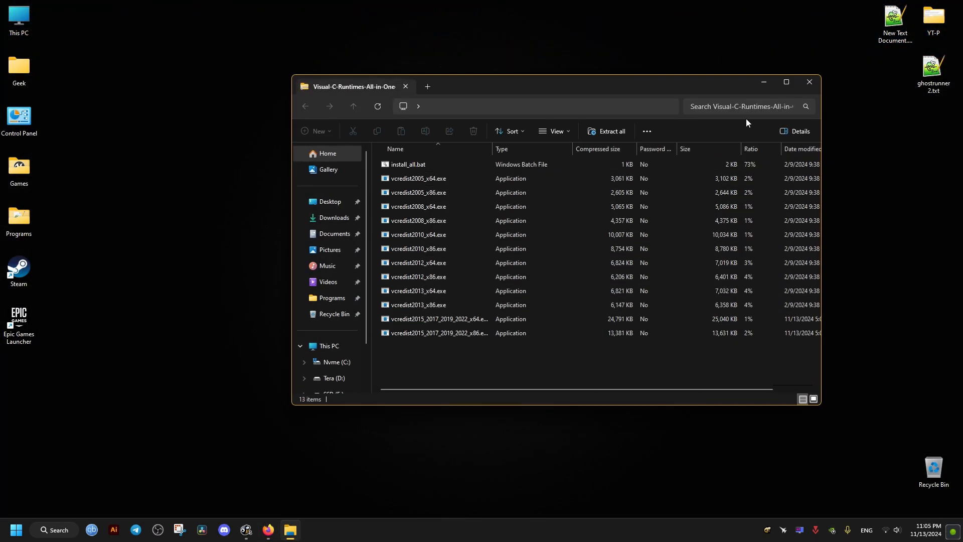
{"action": "left_click", "coordinate": [809, 81]}
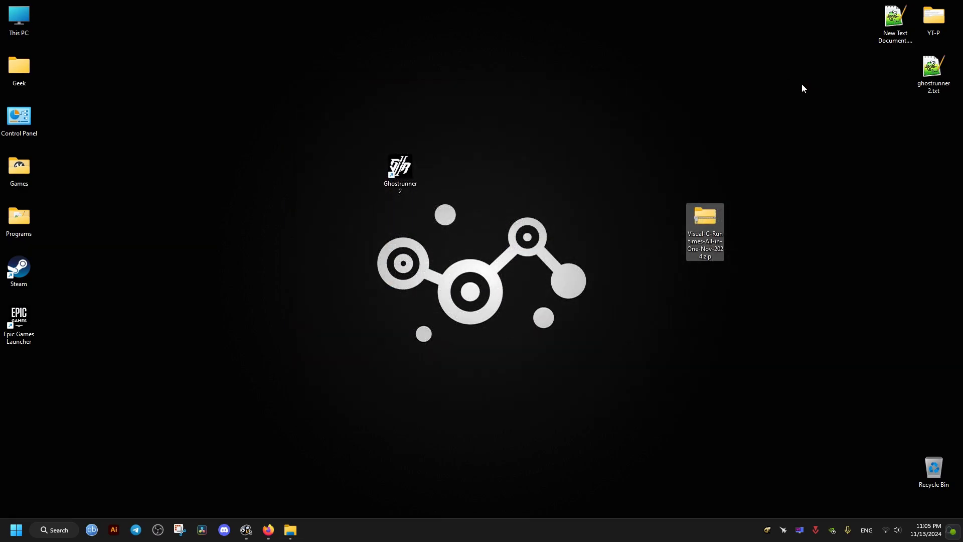
{"action": "right_click", "coordinate": [704, 232]}
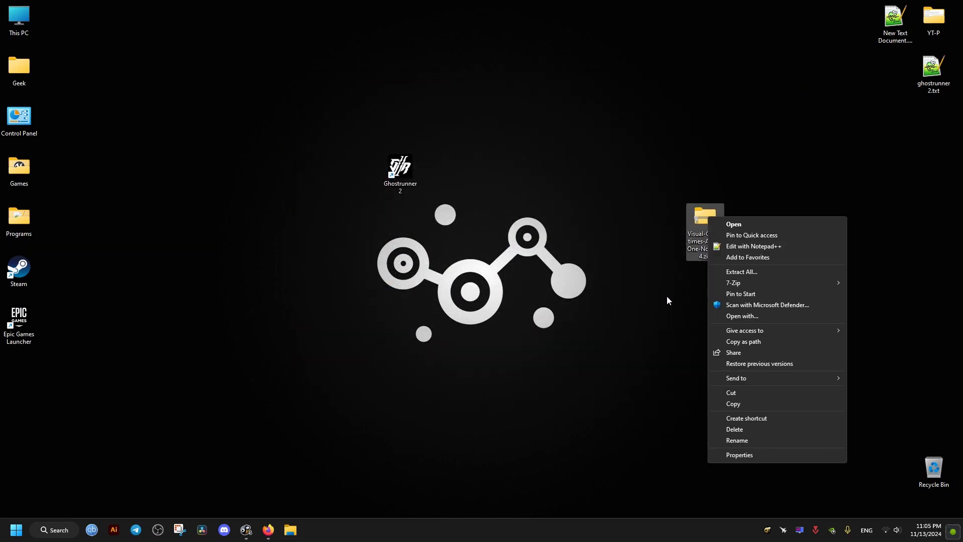
{"action": "left_click", "coordinate": [742, 271]}
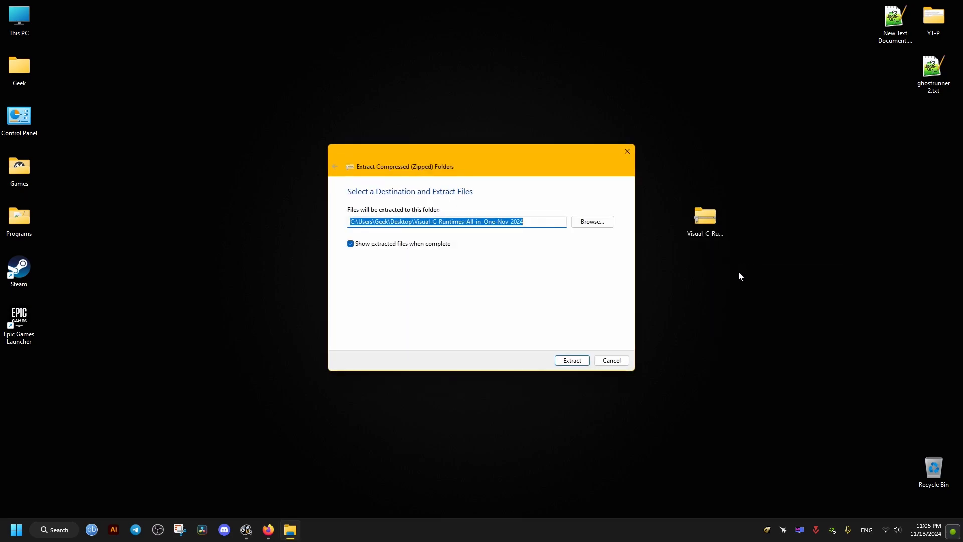
{"action": "mouse_move", "coordinate": [418, 247]}
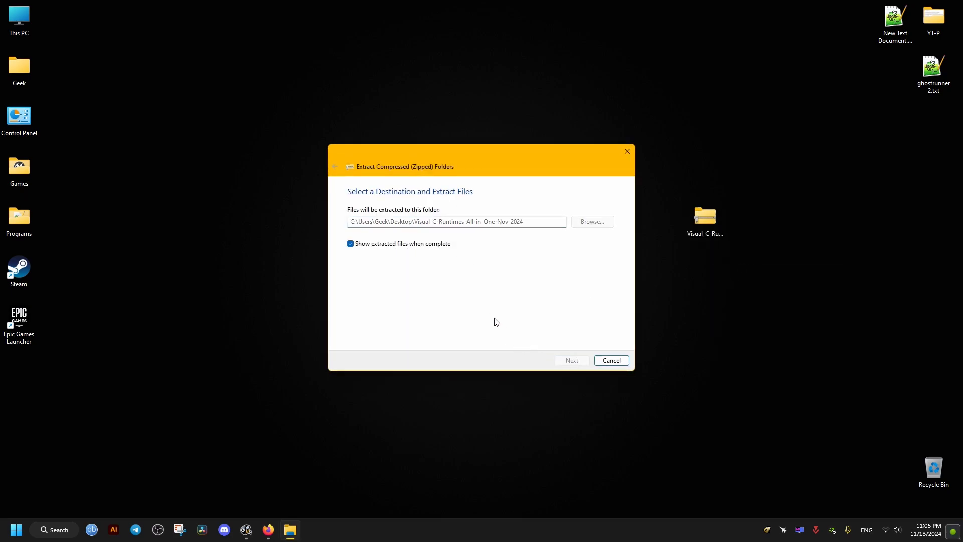
{"action": "left_click", "coordinate": [571, 360]}
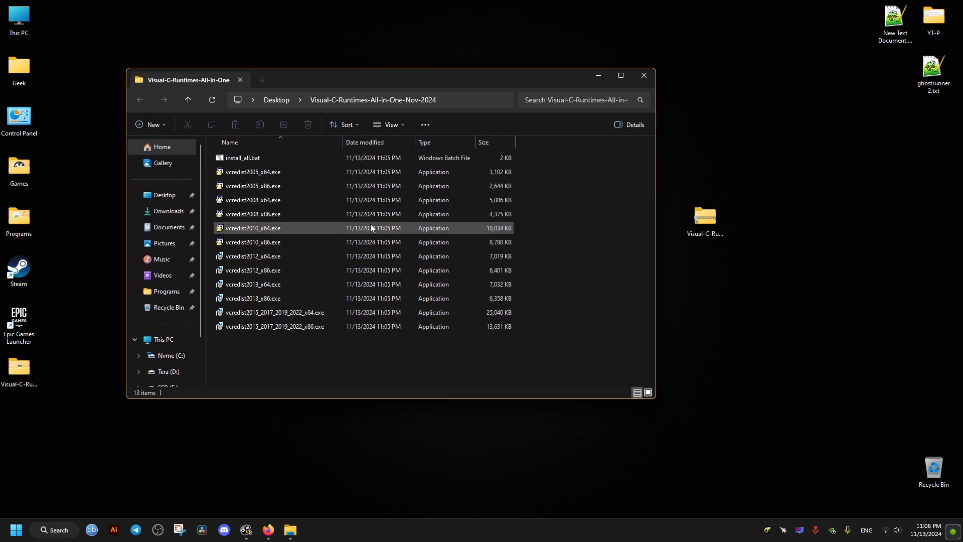
Step: Run install_all.bat as administrator to install all the Visual C++ runtimes
{"action": "right_click", "coordinate": [241, 158]}
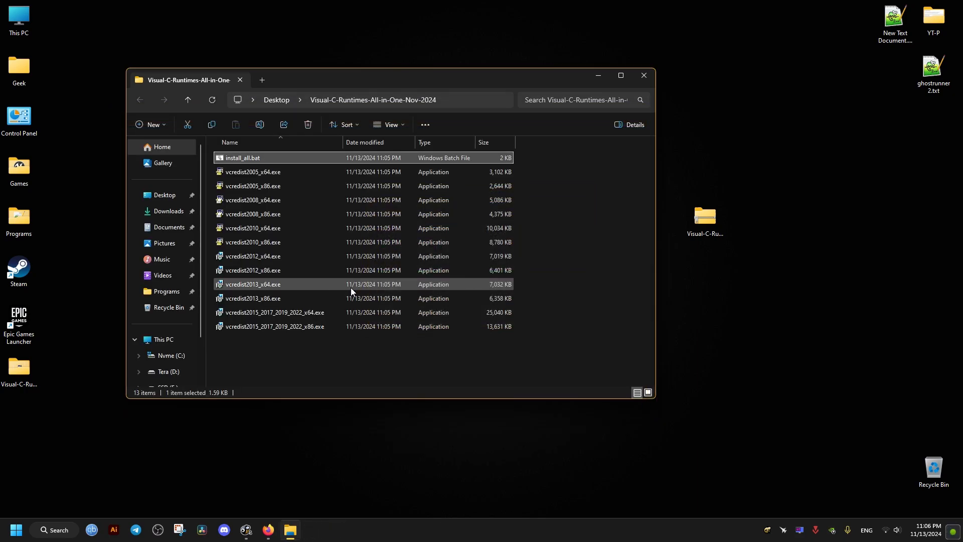
{"action": "left_click", "coordinate": [643, 75]}
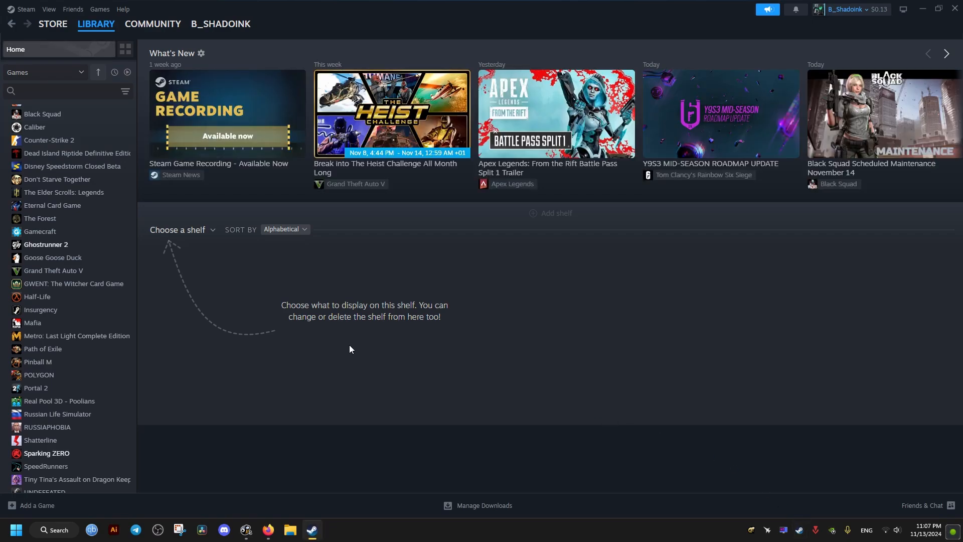
Step: Add -dx12 to Ghostrunner 2's Steam launch options and close Steam
{"action": "left_click", "coordinate": [46, 244]}
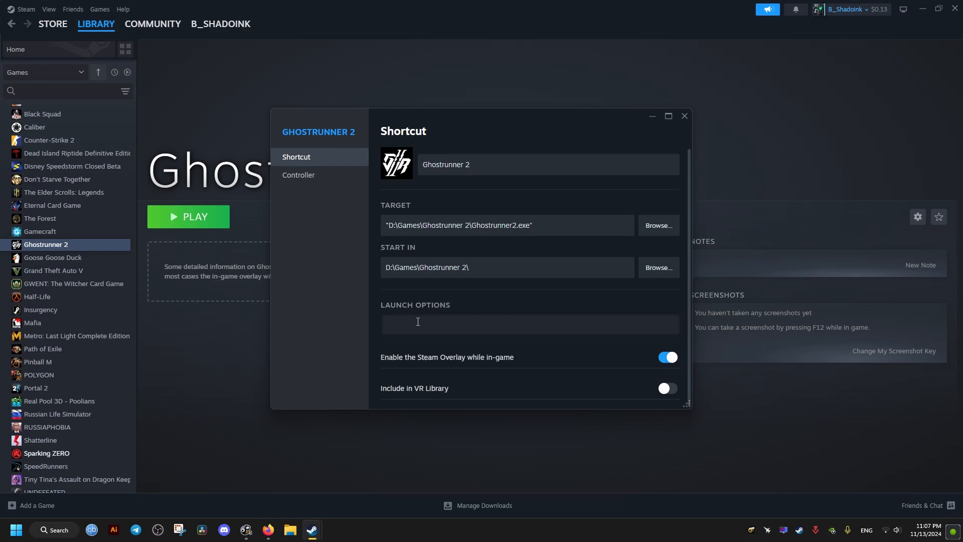
{"action": "type", "text": "-dx"}
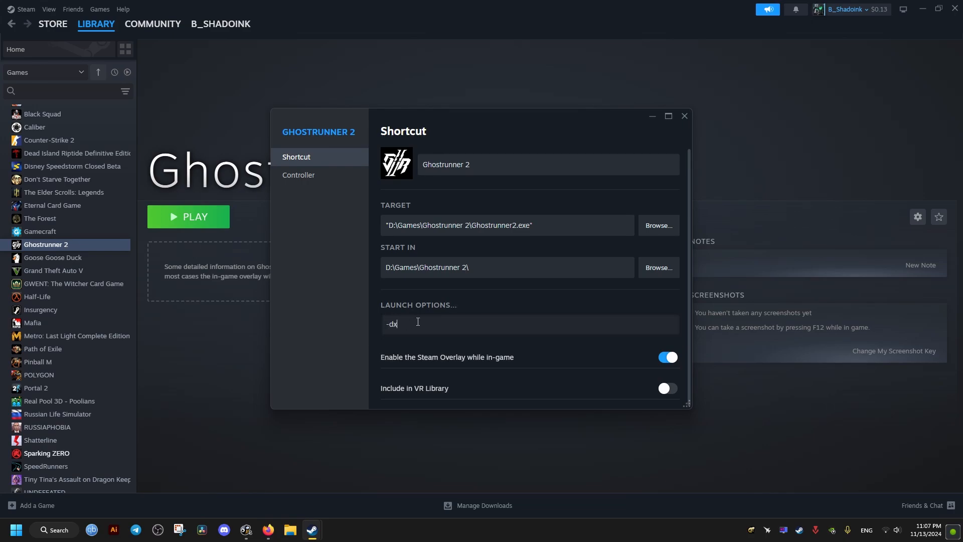
{"action": "type", "text": "12"}
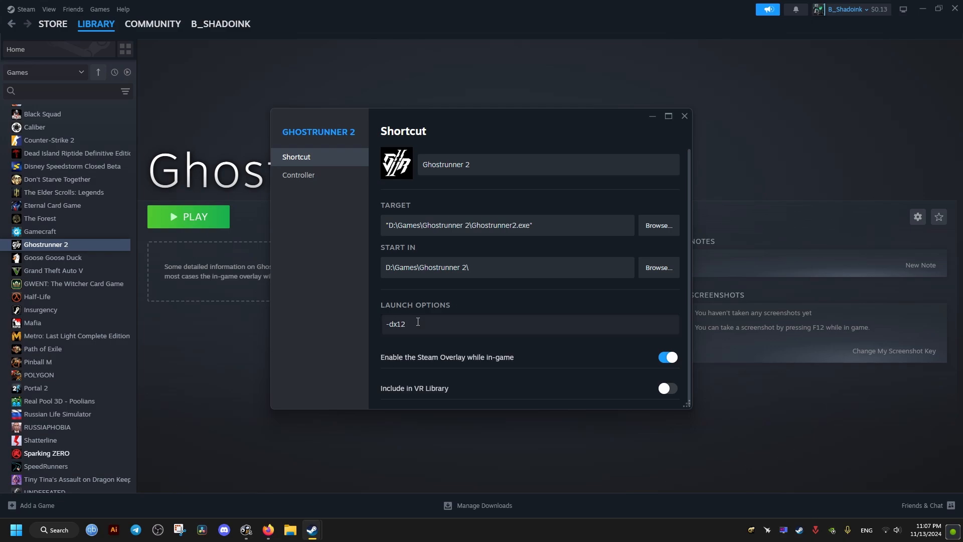
{"action": "mouse_move", "coordinate": [642, 304]}
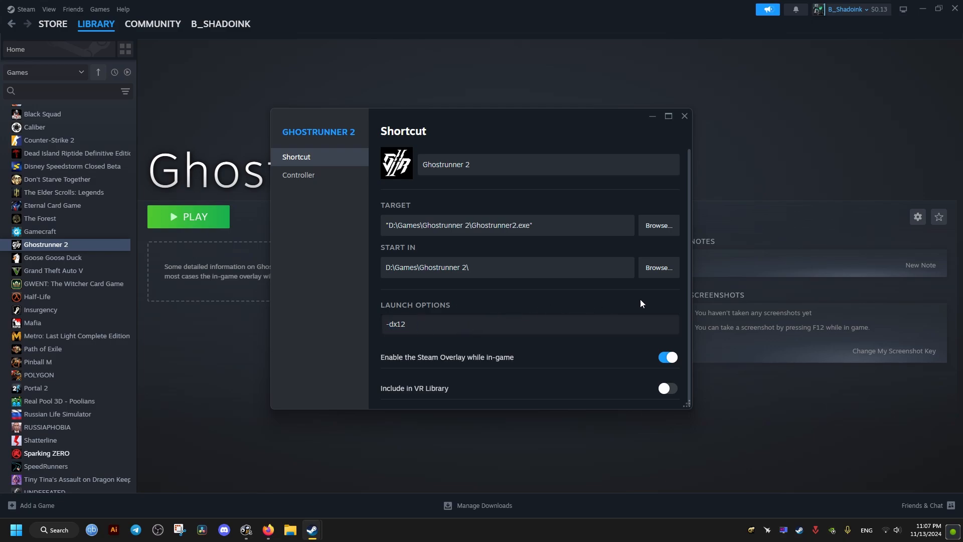
{"action": "mouse_move", "coordinate": [684, 116]}
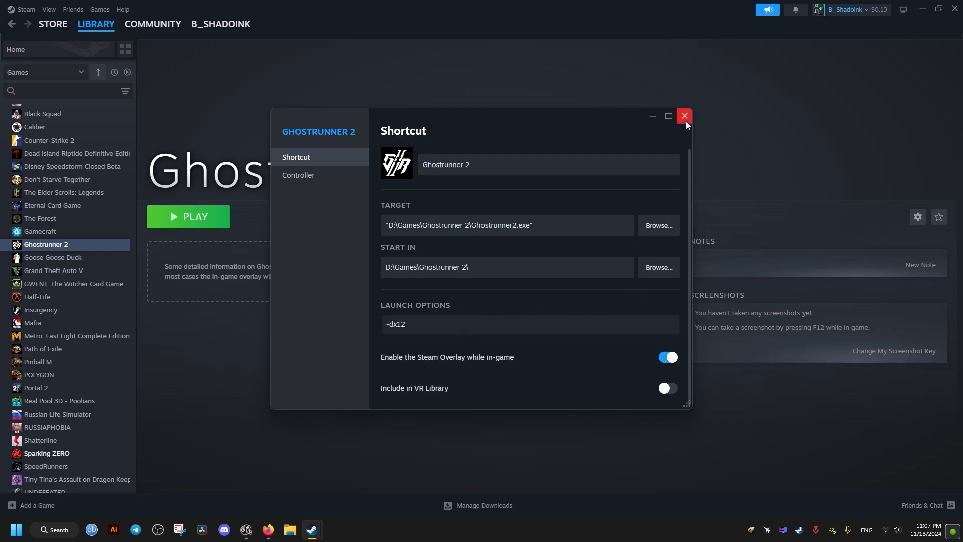
{"action": "left_click", "coordinate": [684, 116]}
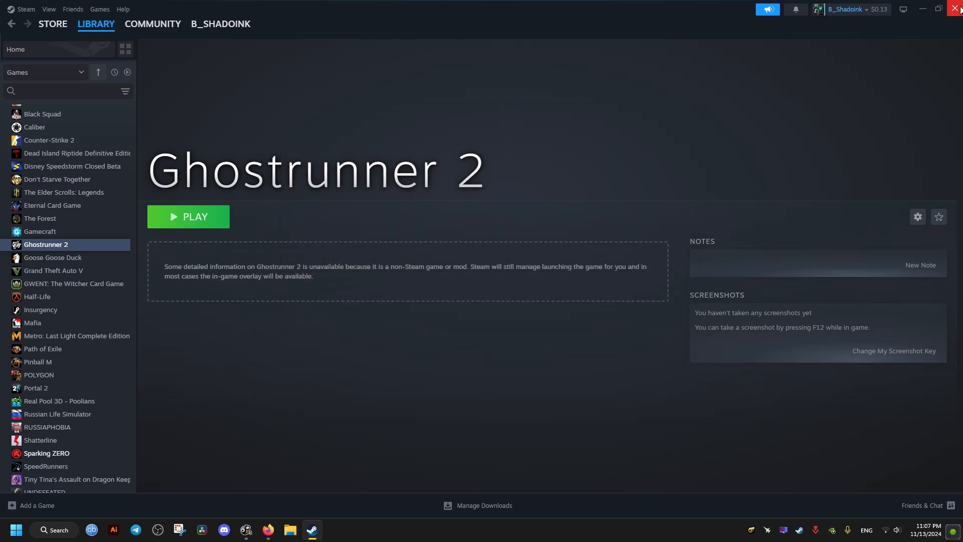
{"action": "left_click", "coordinate": [956, 9]}
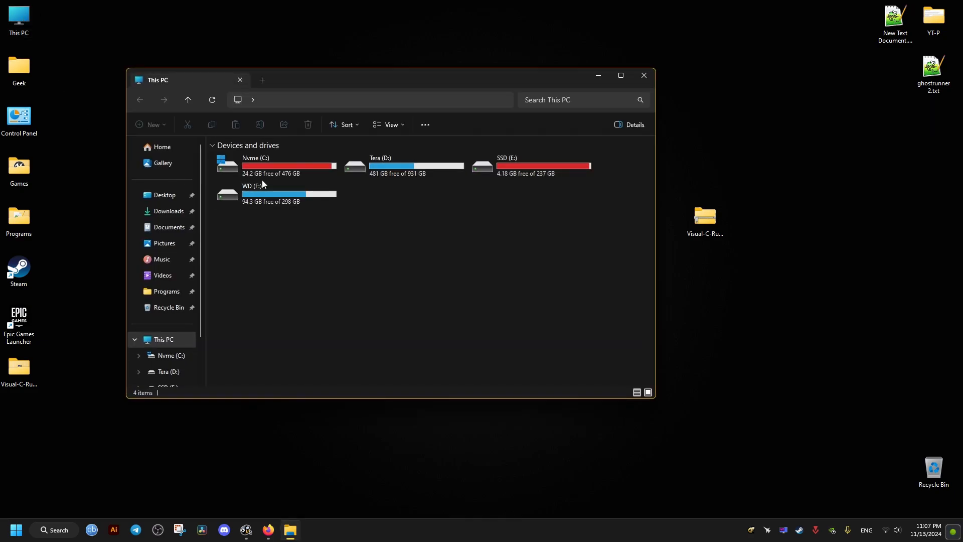
{"action": "mouse_move", "coordinate": [265, 166]}
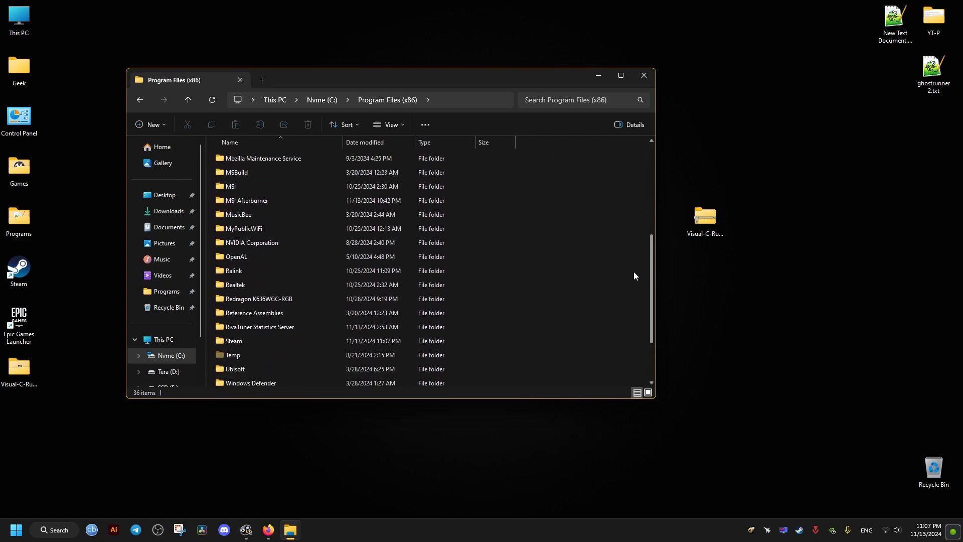
Step: Browse from Program Files (x86) Steam to the Ghostrunner 2 folder under Tera (D:) > Games
{"action": "double_click", "coordinate": [233, 342]}
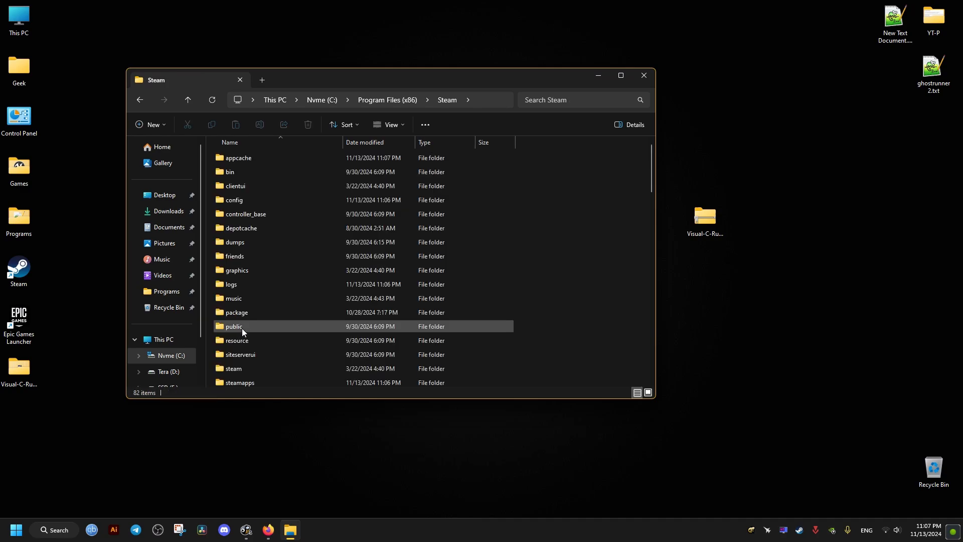
{"action": "scroll", "scroll_direction": "down", "scroll_amount": 3}
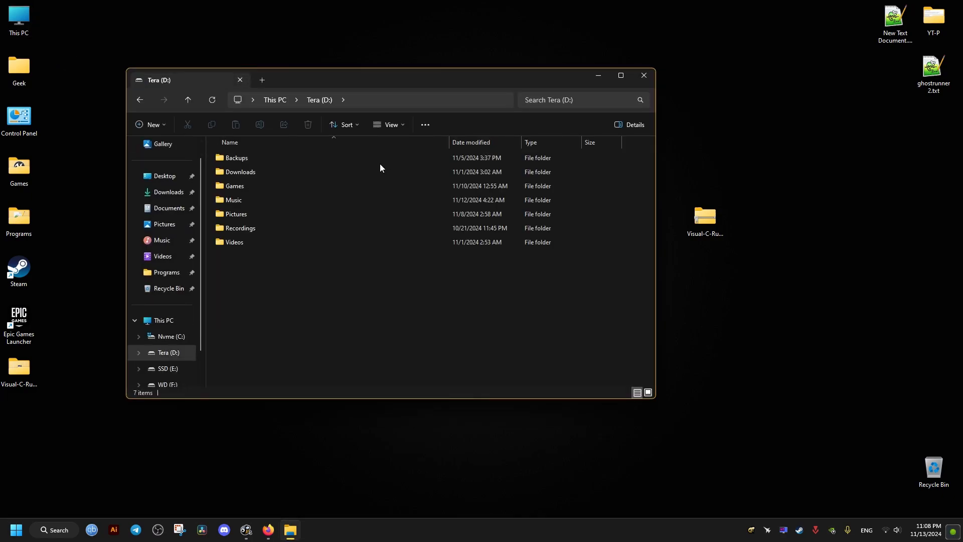
{"action": "double_click", "coordinate": [234, 186]}
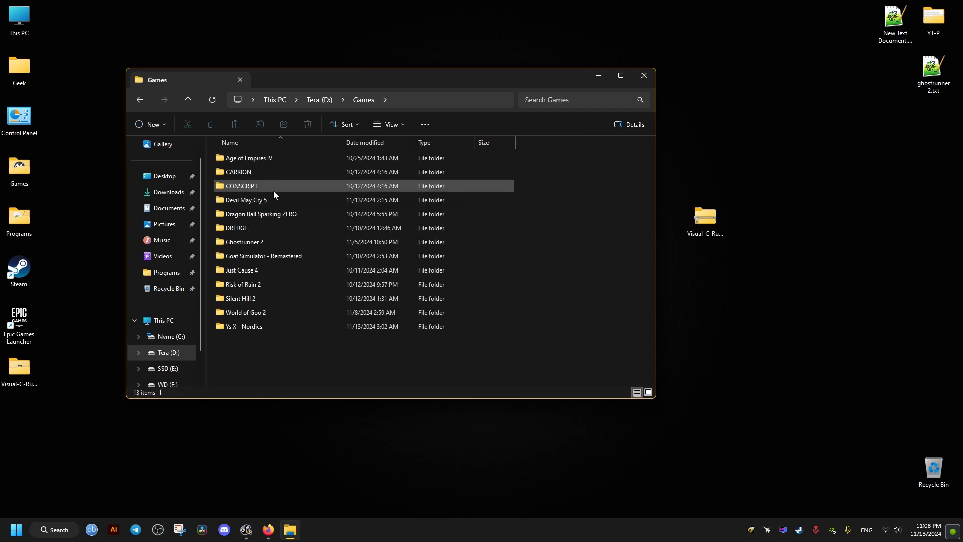
{"action": "double_click", "coordinate": [245, 241]}
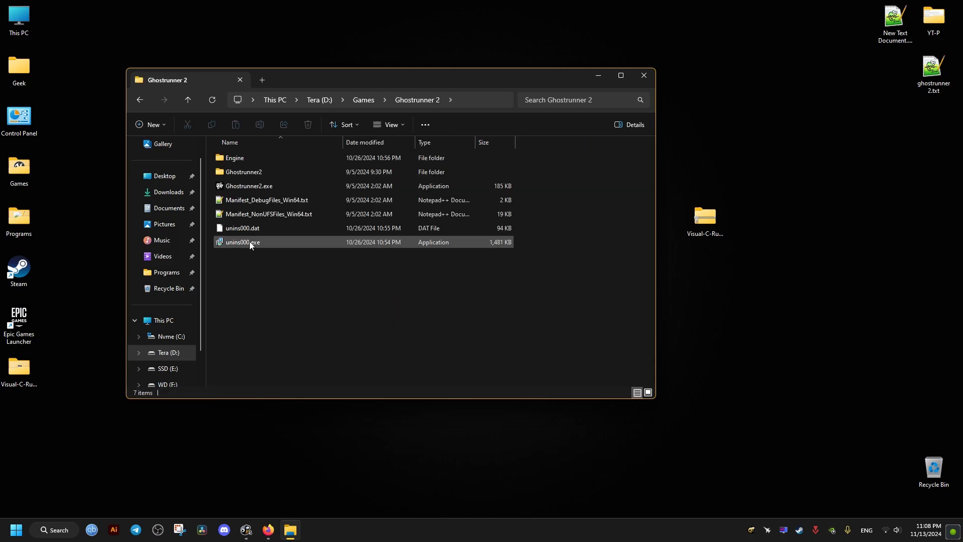
Step: Tick Disable fullscreen optimizations on Ghostrunner2.exe's Compatibility properties and save
{"action": "right_click", "coordinate": [249, 186]}
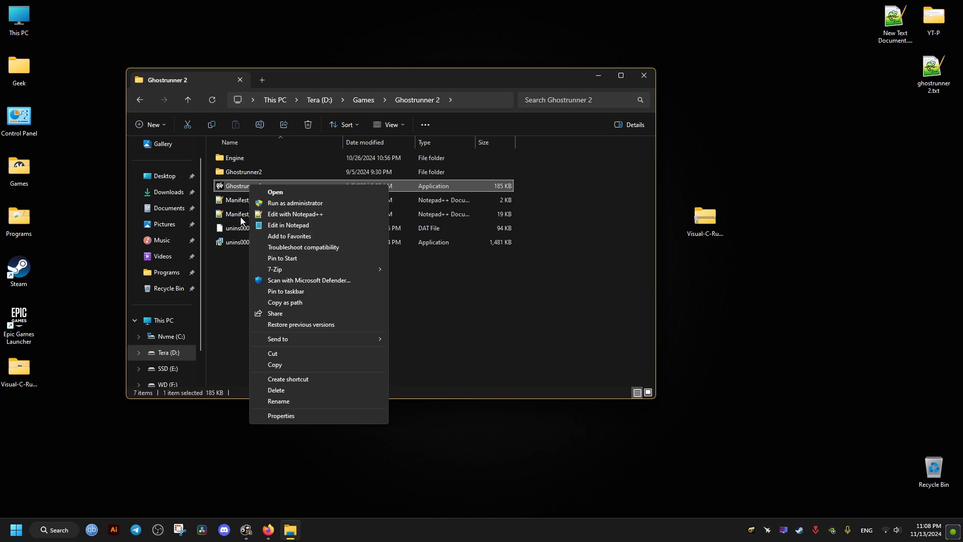
{"action": "left_click", "coordinate": [281, 418]}
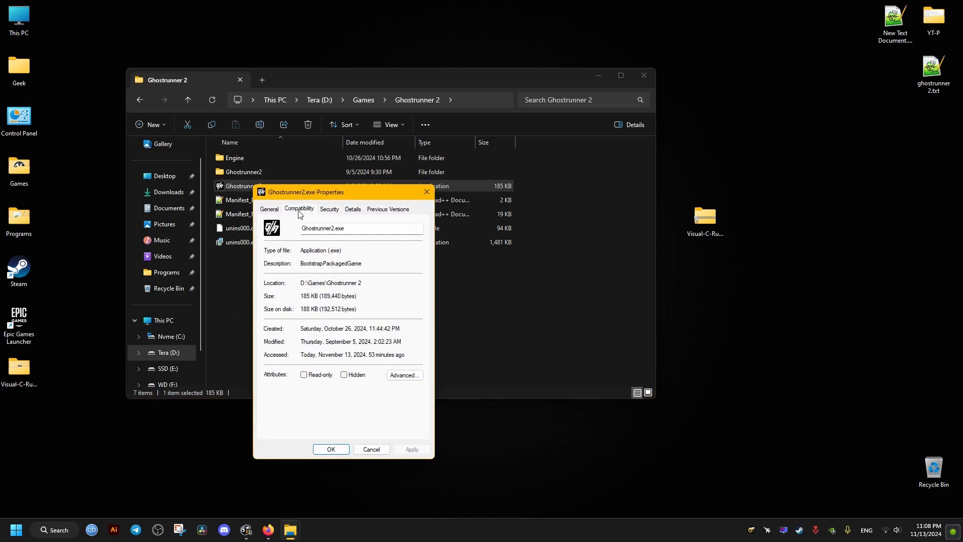
{"action": "left_click", "coordinate": [299, 209]}
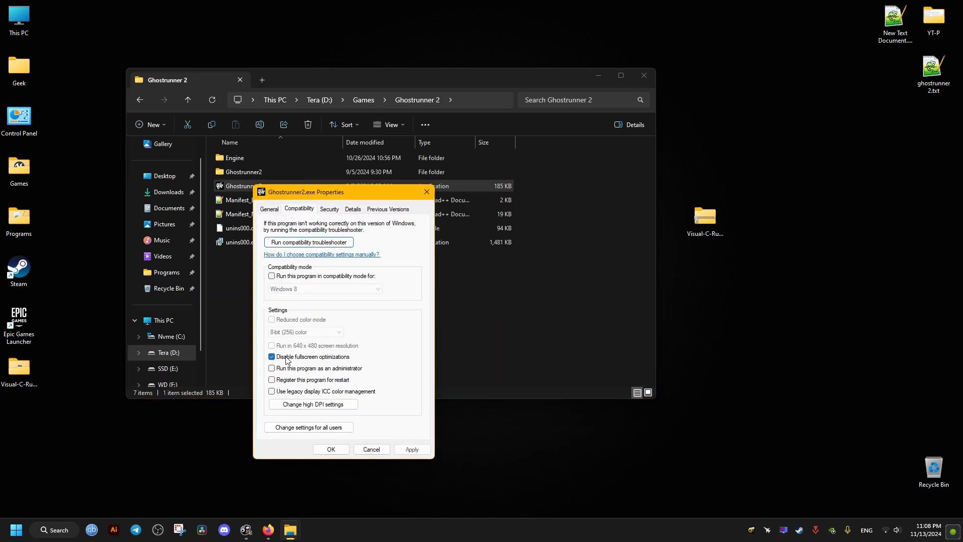
{"action": "left_click", "coordinate": [330, 449]}
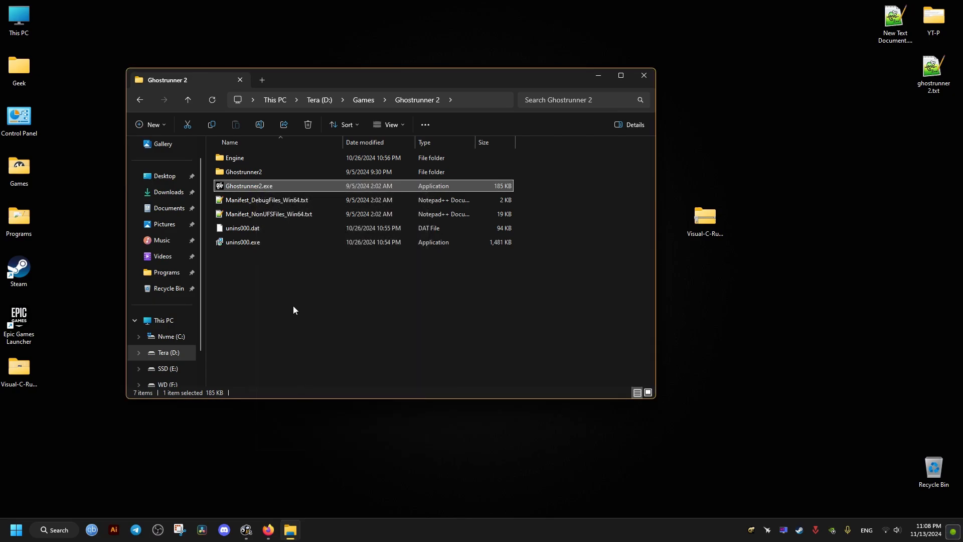
Step: Create a 'Ghostrunner 2' desktop shortcut with -dx12 in its target and launch the game
{"action": "right_click", "coordinate": [248, 186]}
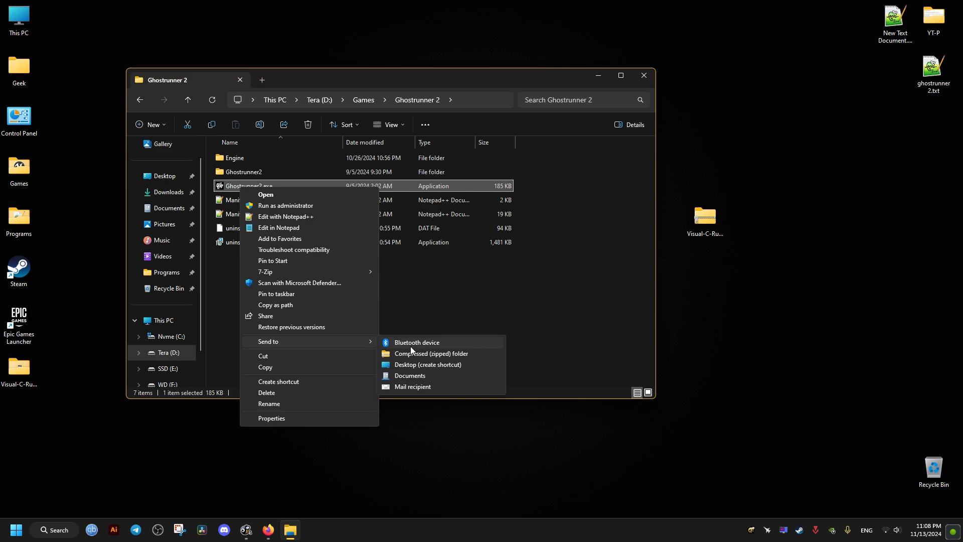
{"action": "left_click", "coordinate": [427, 364]}
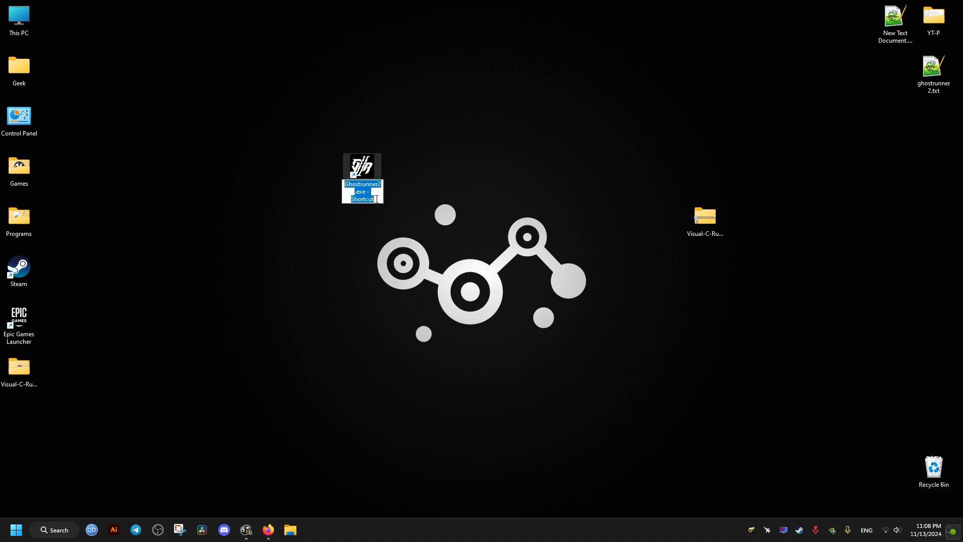
{"action": "left_click", "coordinate": [421, 209]}
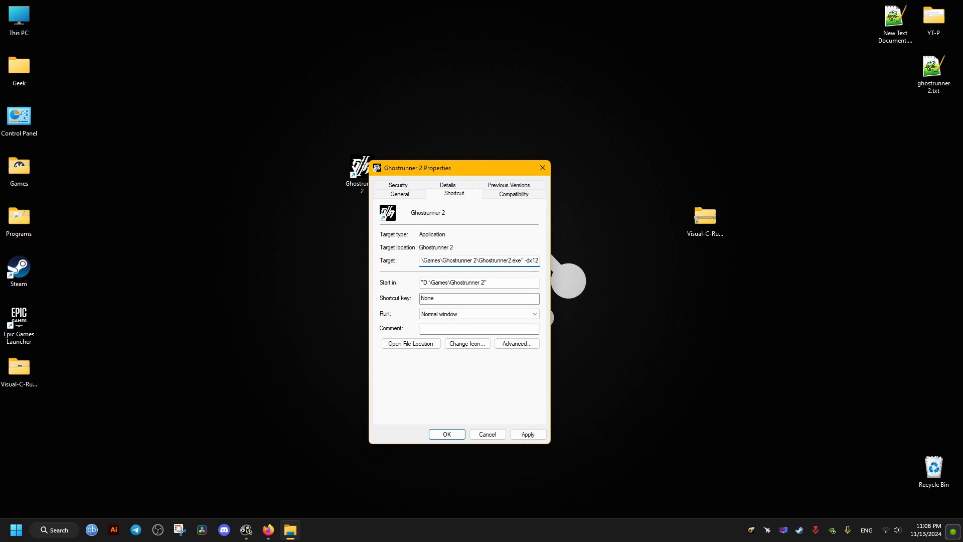
{"action": "left_click", "coordinate": [446, 433]}
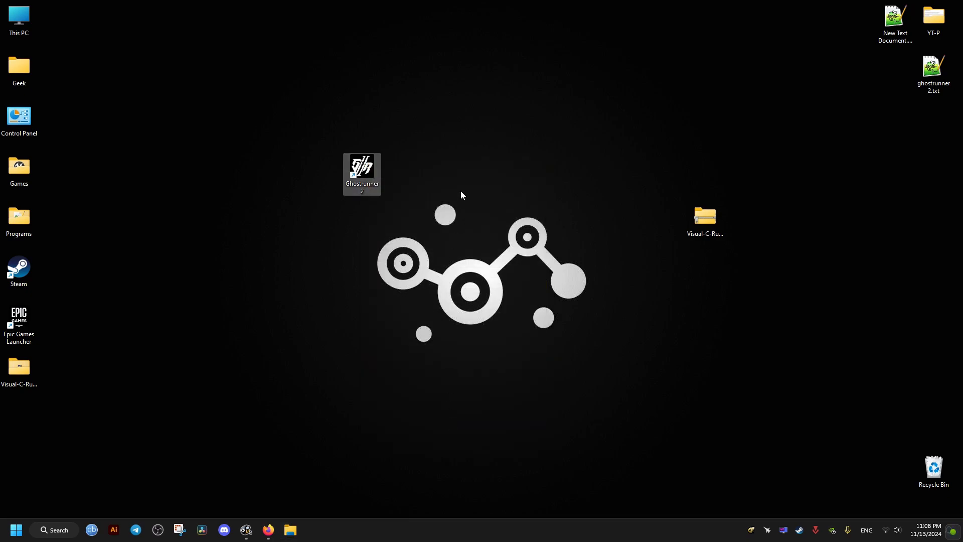
{"action": "double_click", "coordinate": [361, 169]}
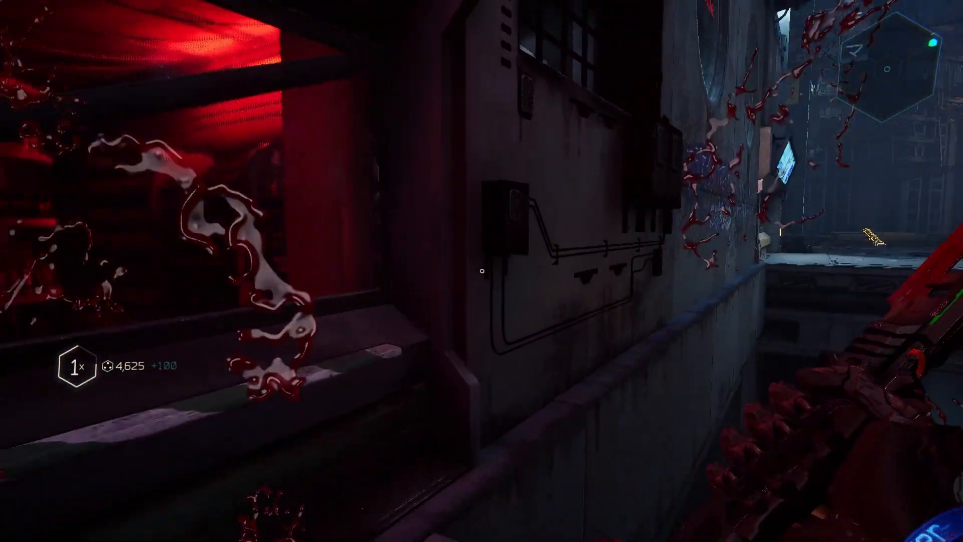